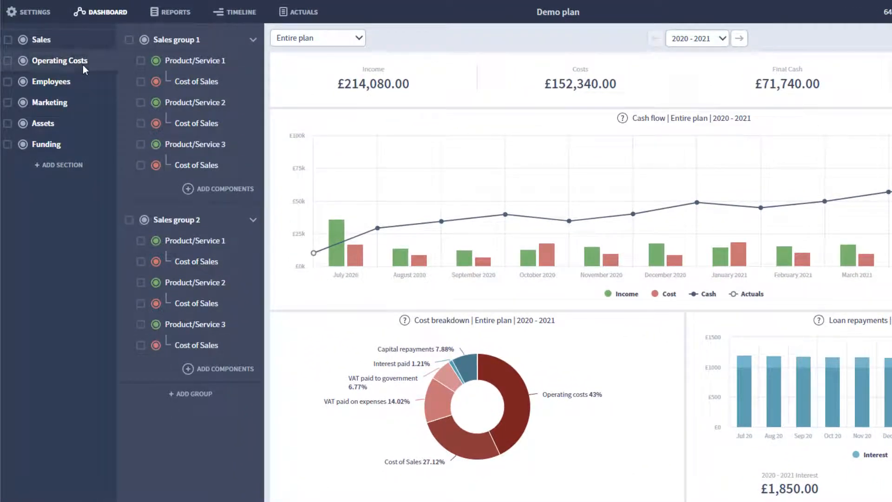
View the components listed under the Employees, Marketing, Assets and Funding sections.
left_click(52, 82)
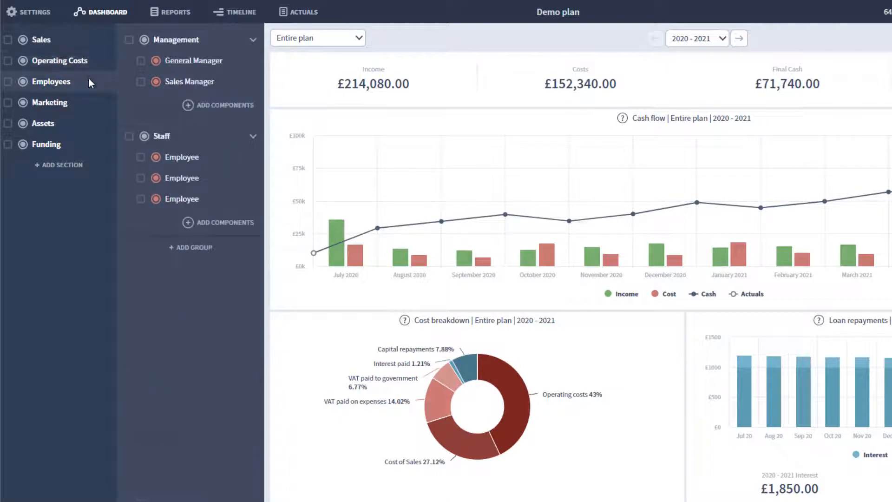
left_click(49, 102)
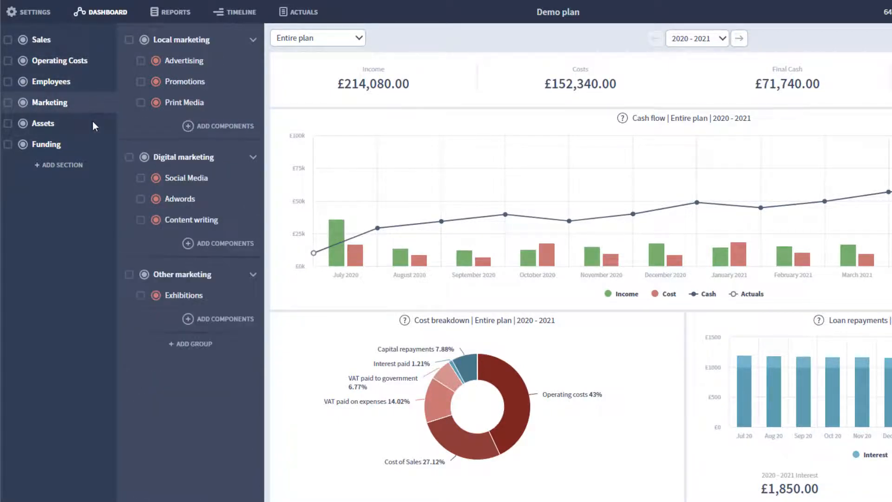
left_click(43, 124)
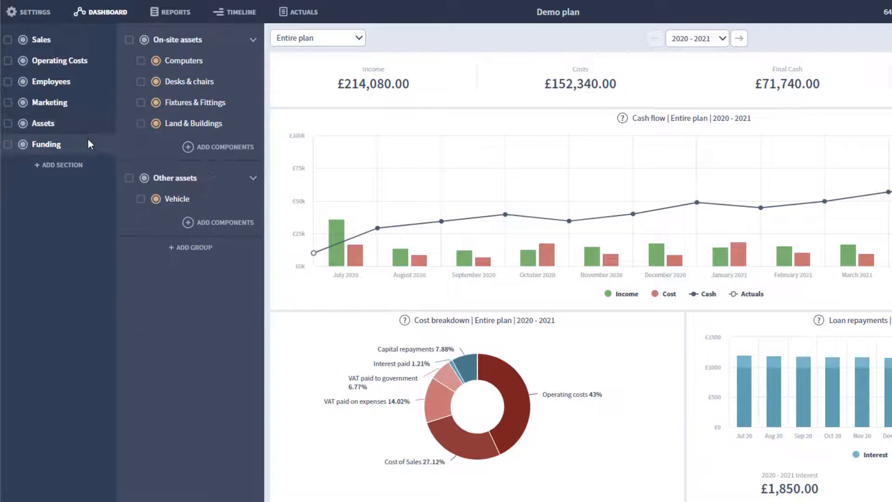
left_click(41, 39)
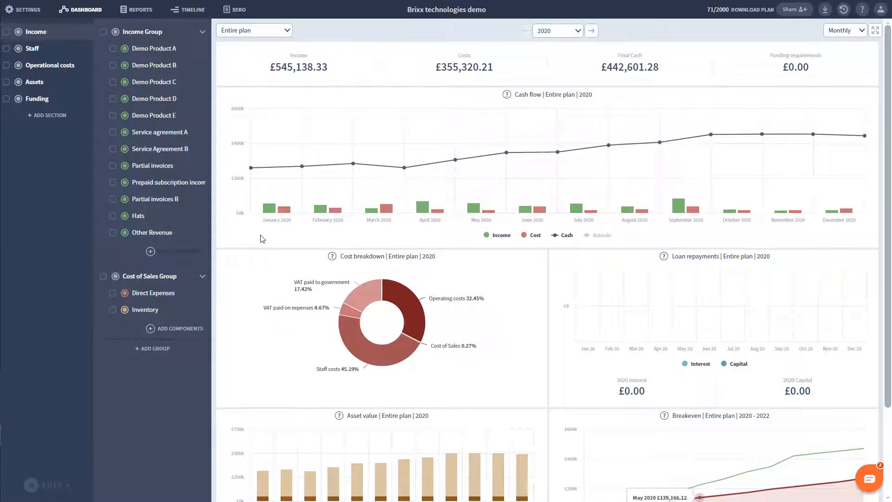
mouse_move(238, 131)
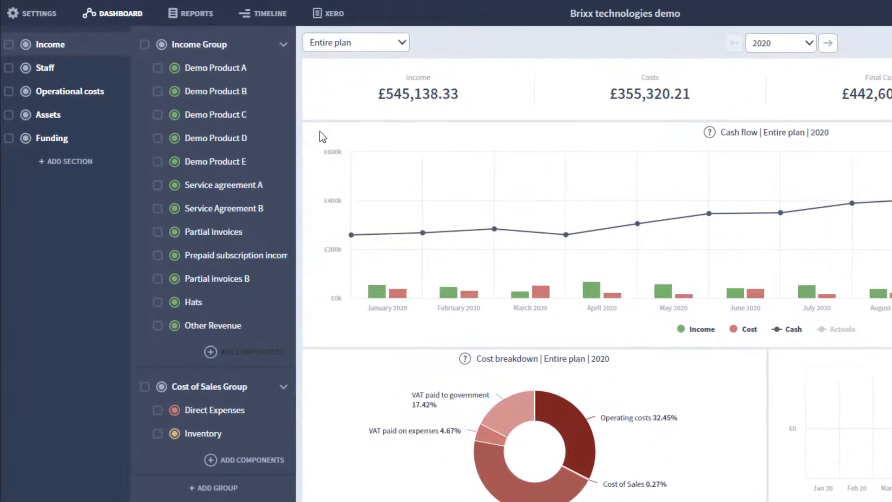
mouse_move(242, 110)
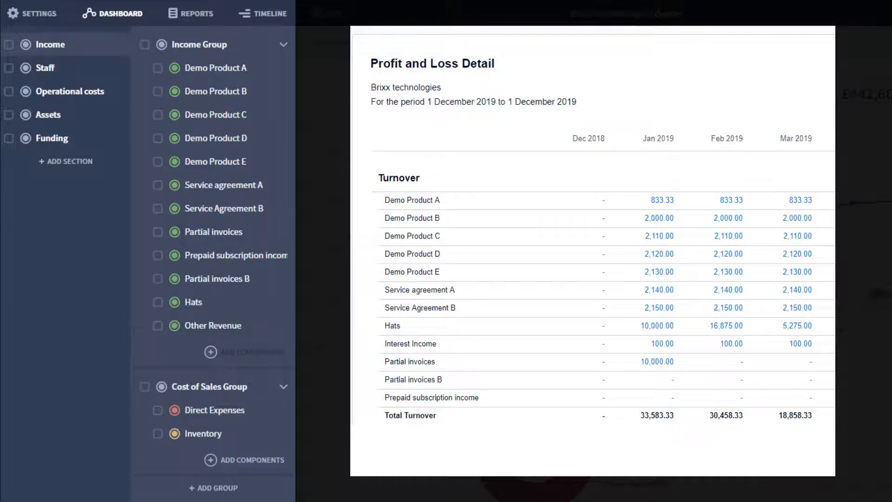
mouse_move(277, 77)
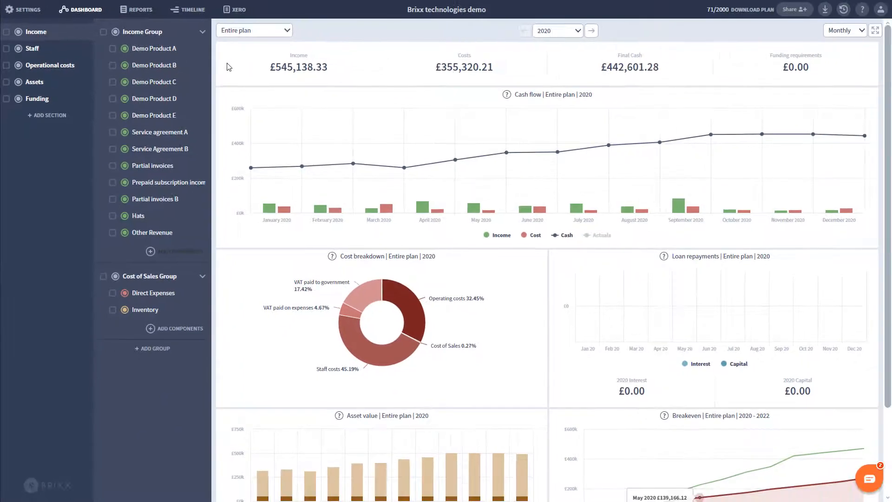
Review Demo Product A then B's income settings, entering 3000 for February 2020.
left_click(153, 47)
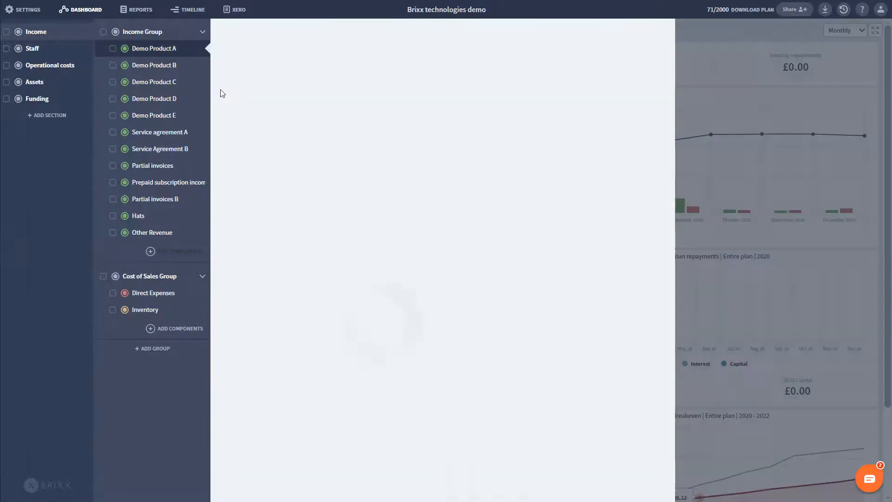
left_click(153, 48)
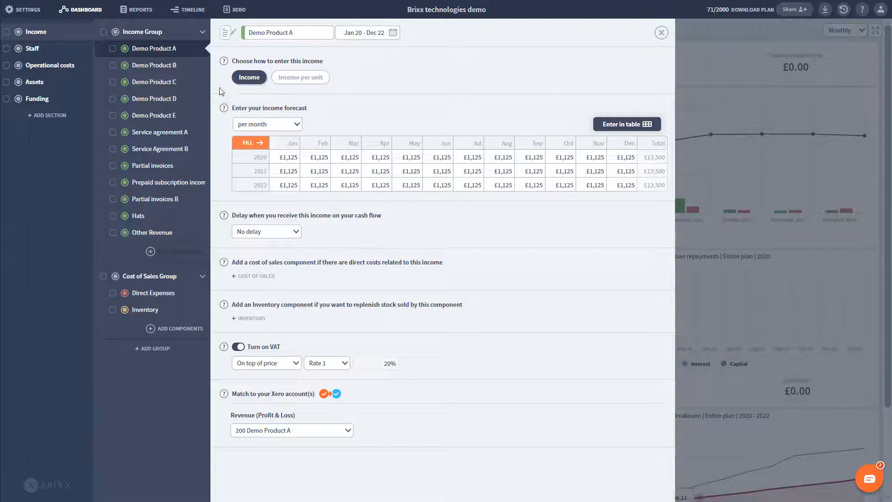
left_click(661, 32)
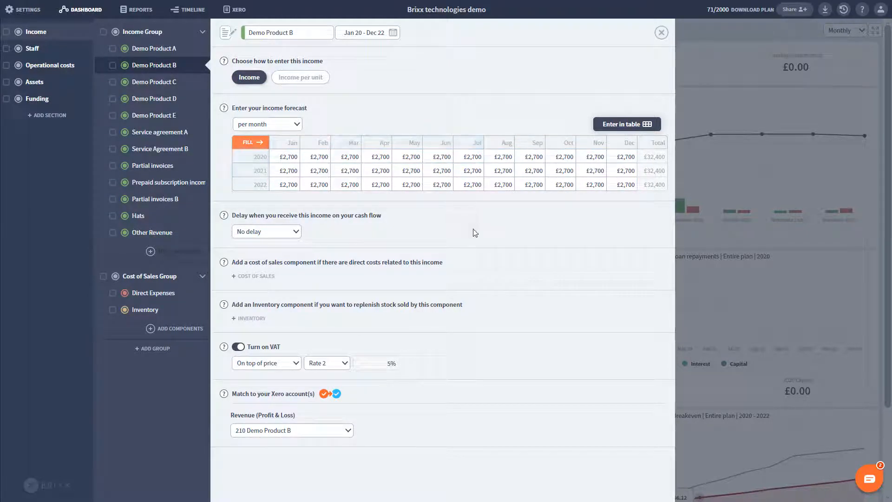
left_click(318, 156)
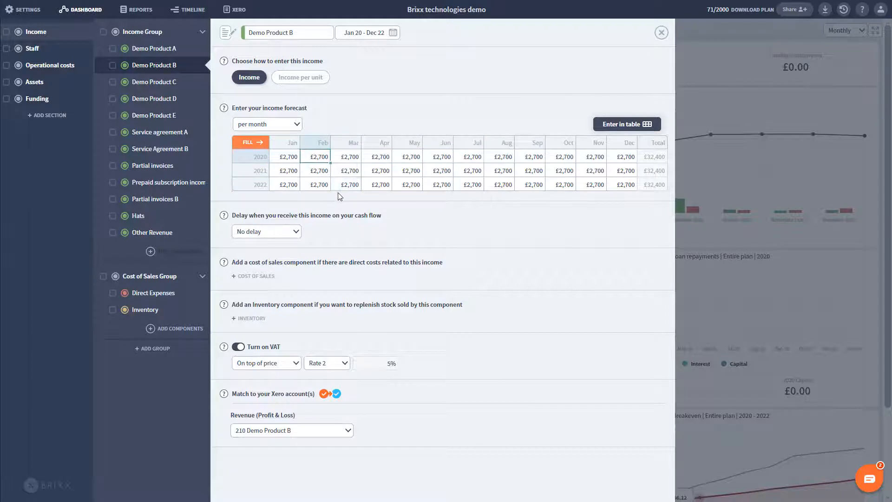
type("3000")
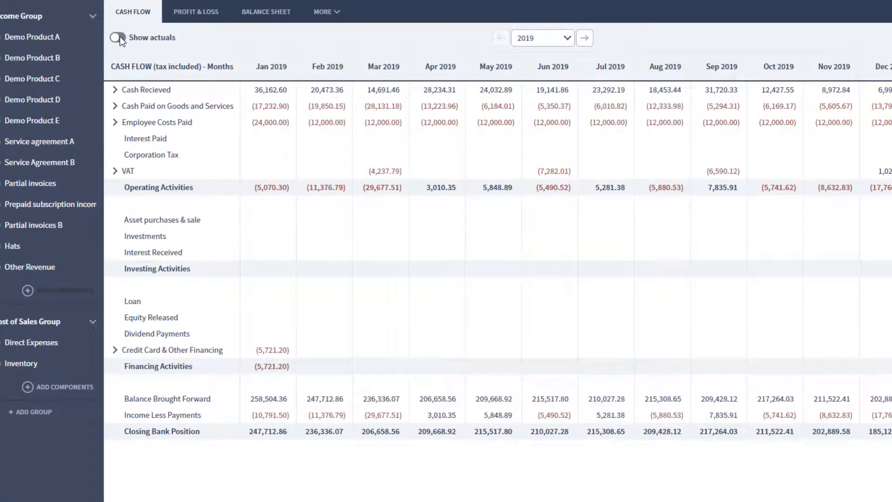
Turn on Show actuals in the cash flow report and return to the January 2019 columns.
left_click(118, 37)
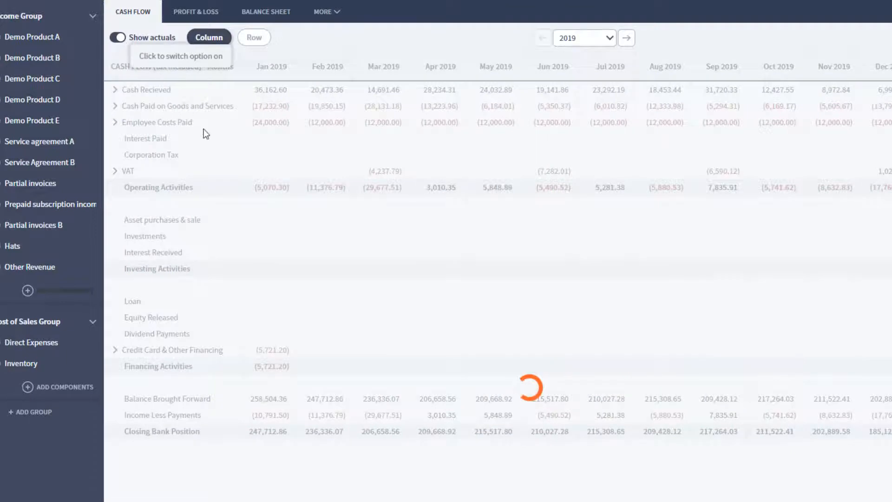
left_click(117, 37)
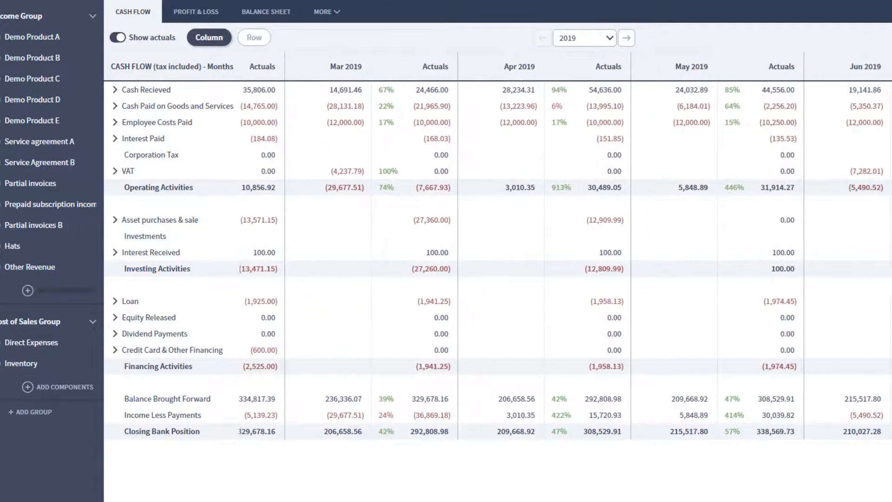
left_click(541, 38)
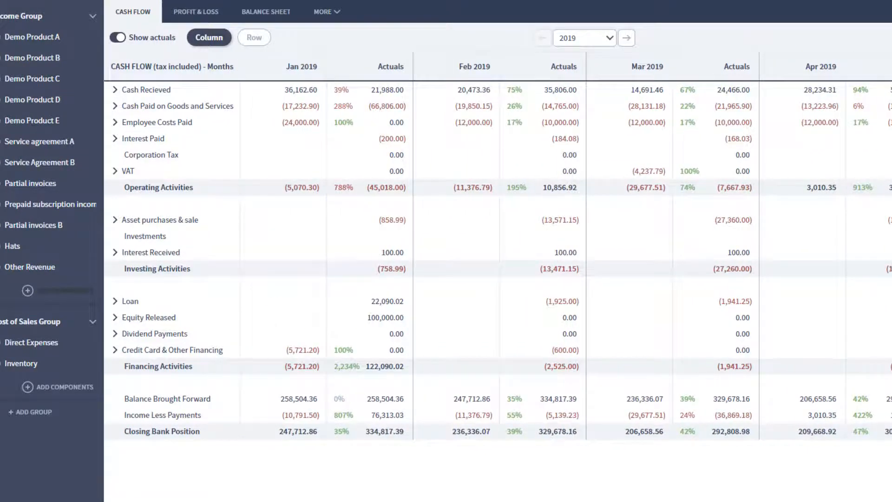
mouse_move(231, 160)
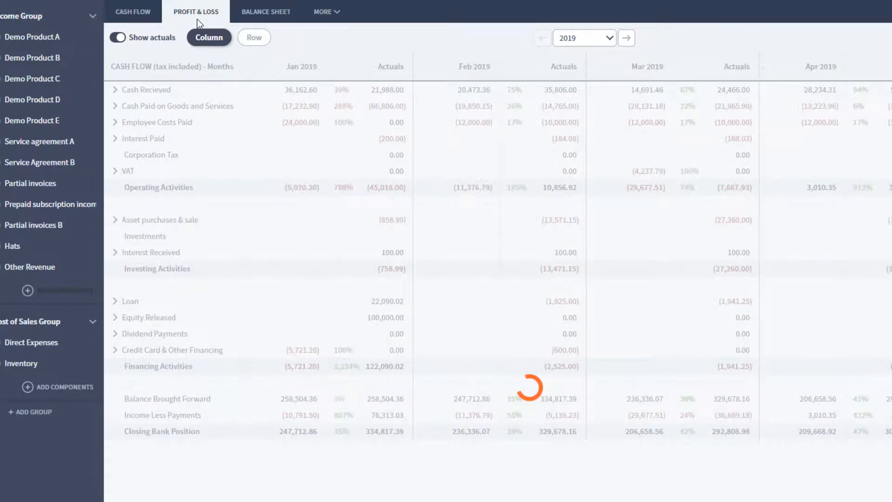
Switch Reports to the 2019 Profit & Loss view with actuals still shown.
left_click(195, 11)
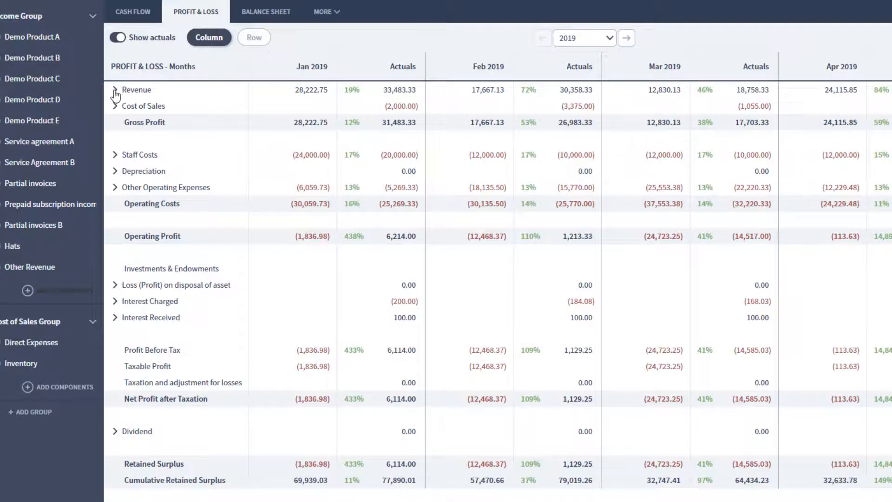
Expand Revenue, Staff Costs and Other Operating Expenses into their account rows and scroll through them.
left_click(115, 89)
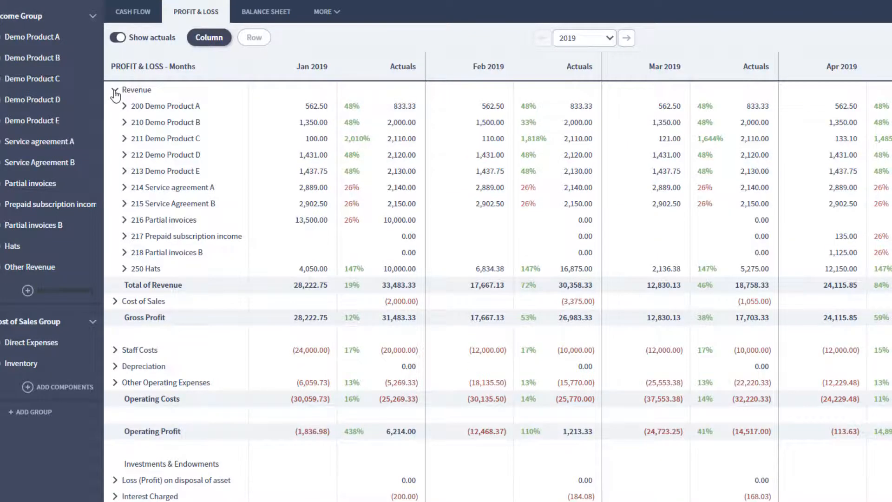
left_click(115, 89)
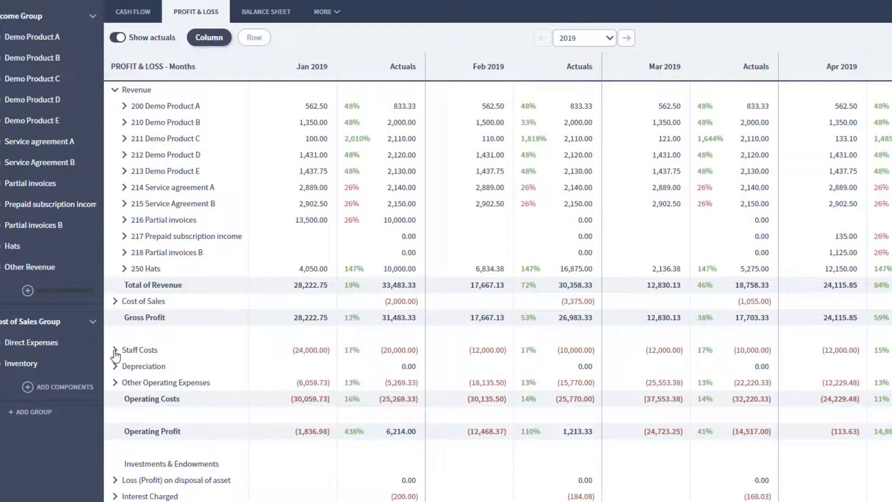
left_click(115, 350)
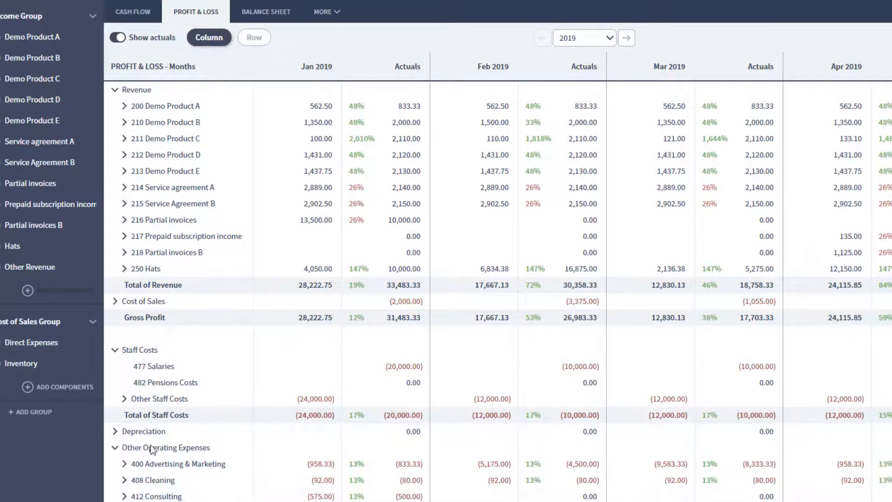
scroll("down", 3)
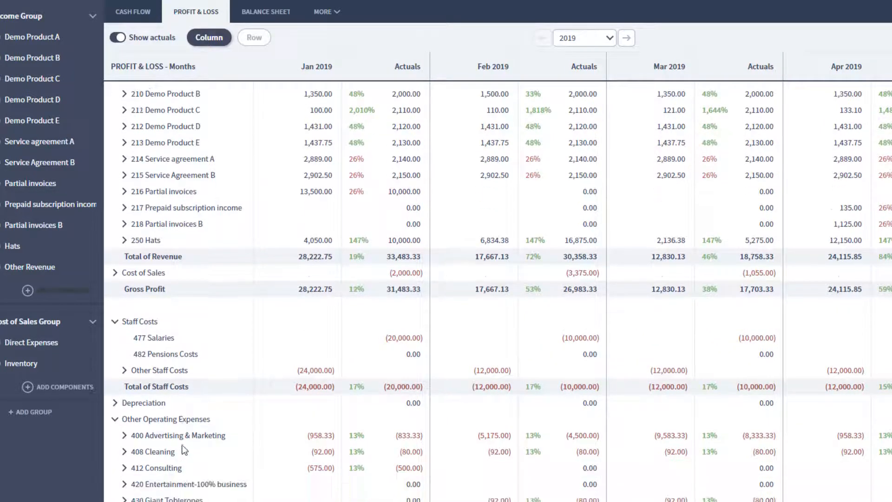
scroll("down", 3)
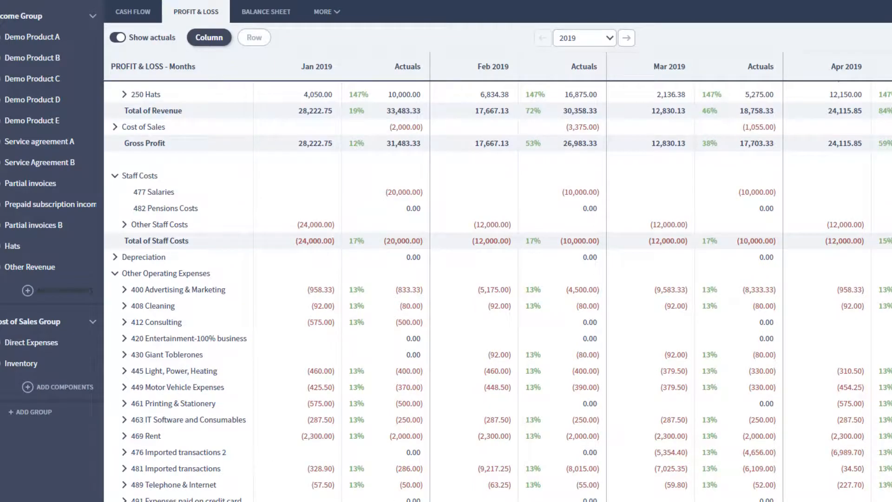